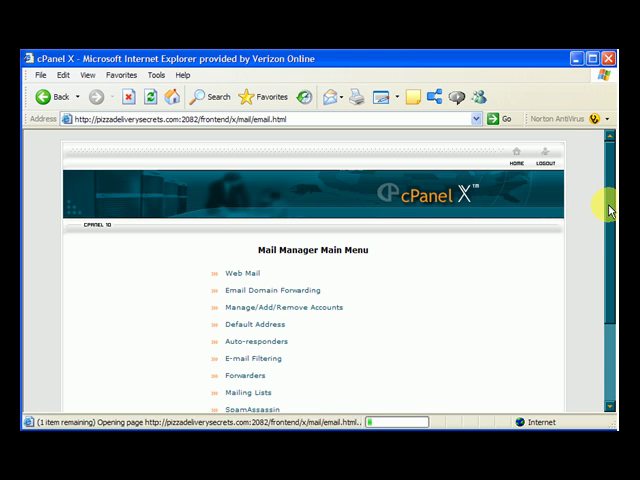
Step: Reach Auto-responder Maintenance and start a new auto-responder, showing the empty Modify/Add form
scroll("down", 3)
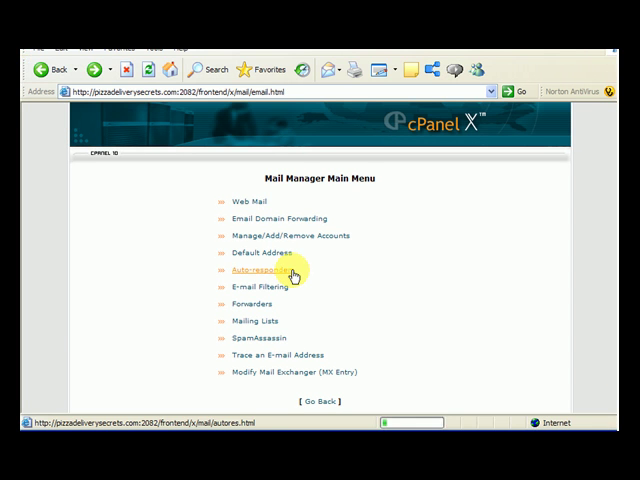
left_click(262, 268)
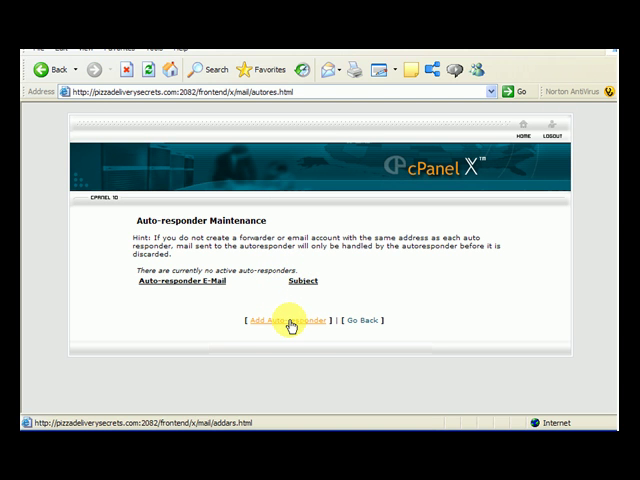
left_click(272, 320)
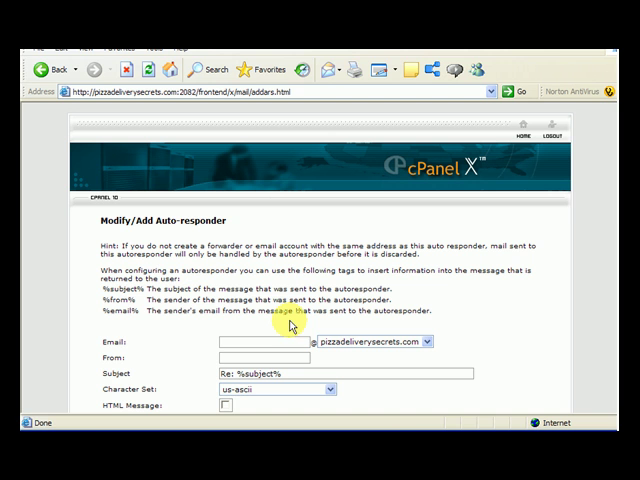
mouse_move(604, 216)
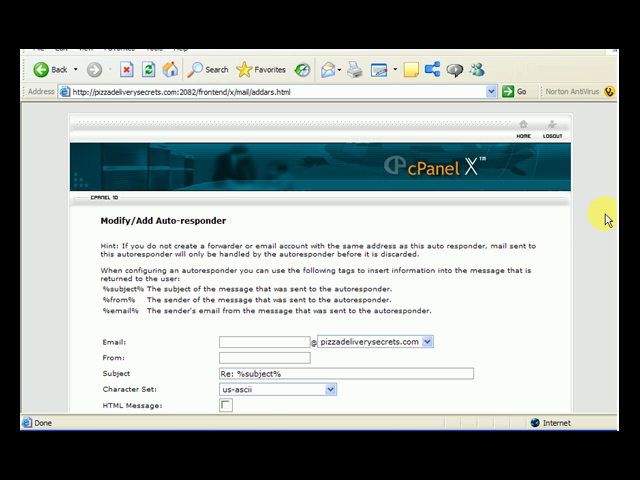
scroll("down", 3)
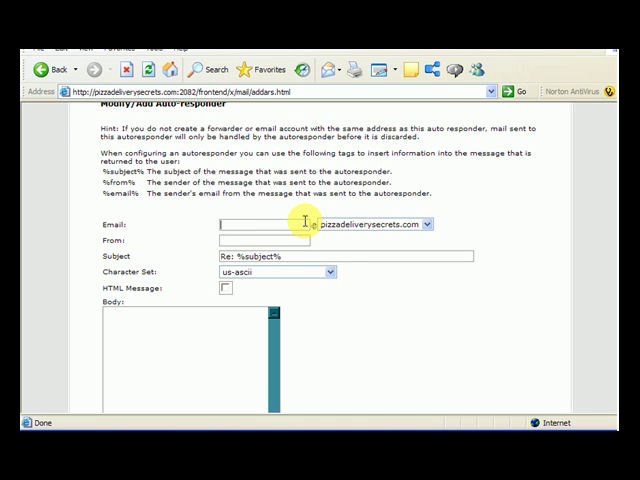
Step: Enter superbrian as the address from the suggestion and Brian Campbell as the From name
type("super")
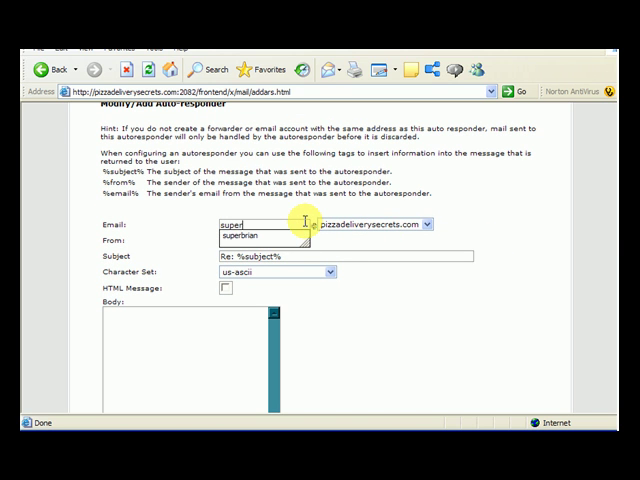
left_click(258, 238)
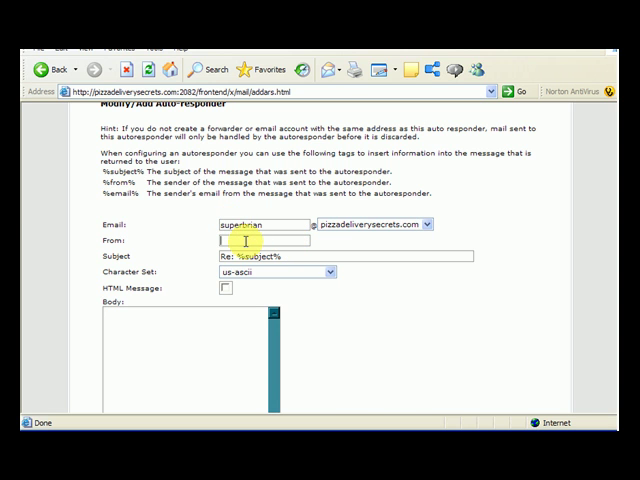
type("Brian")
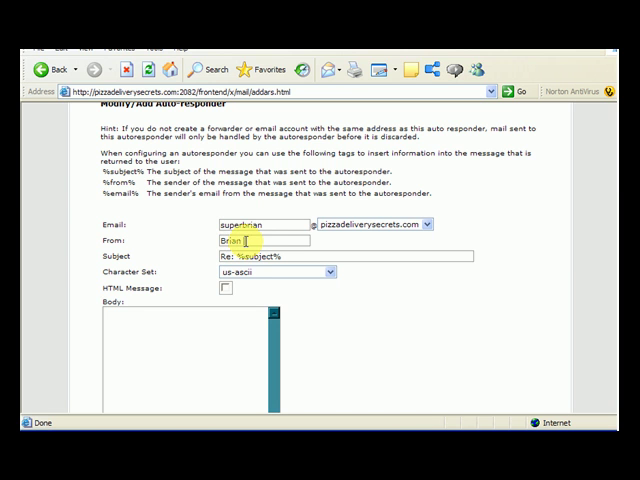
type("Campbell")
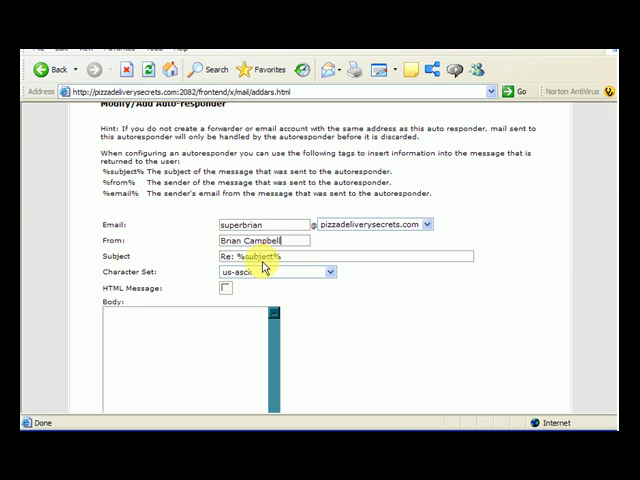
scroll("down", 3)
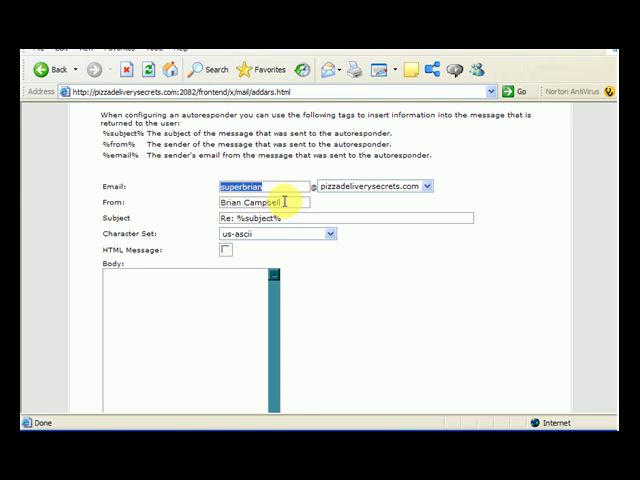
double_click(250, 202)
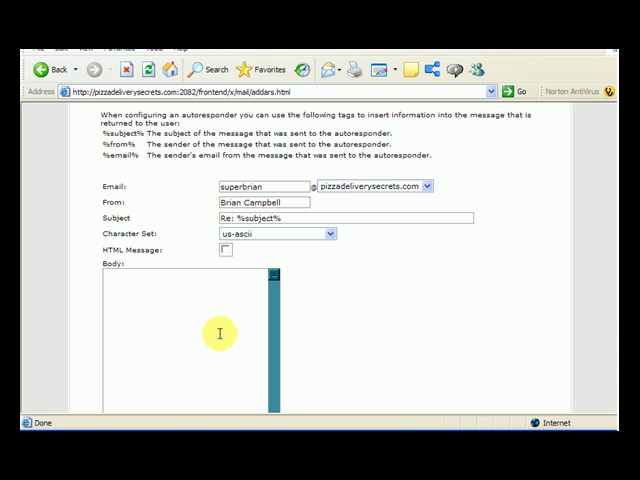
Step: Write the greeting 'Dear Friend,' and thanks for contacting superbrian at pizzadeliverysecrets.com
type("Dear")
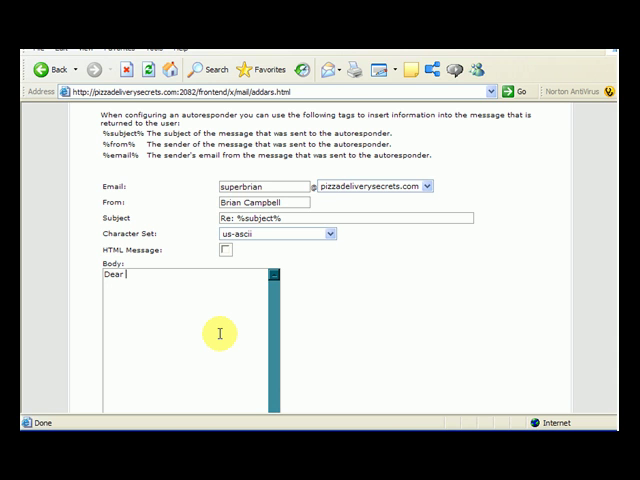
type("Friend,")
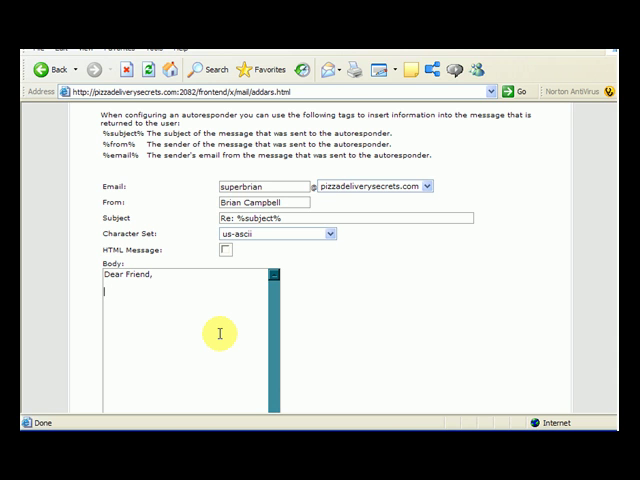
type("Thank you f")
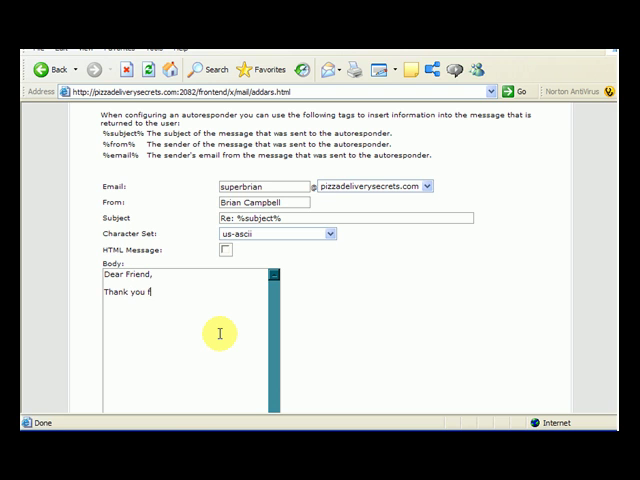
type("or contact")
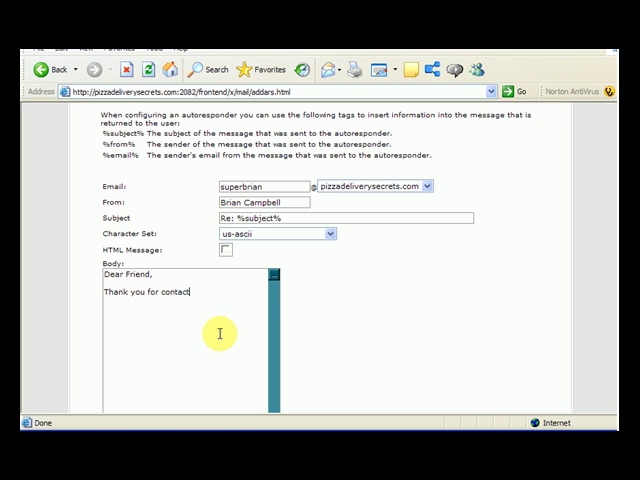
type("ing me a")
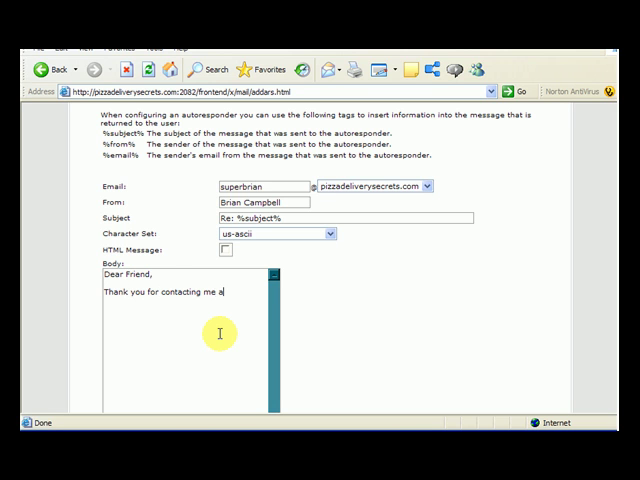
type("t suprebria")
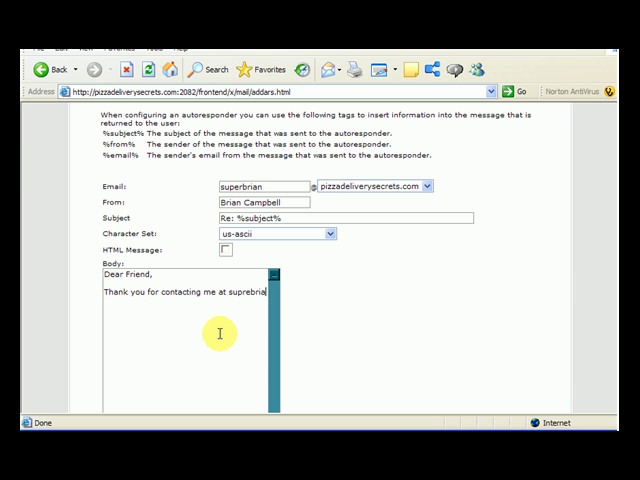
type("superv")
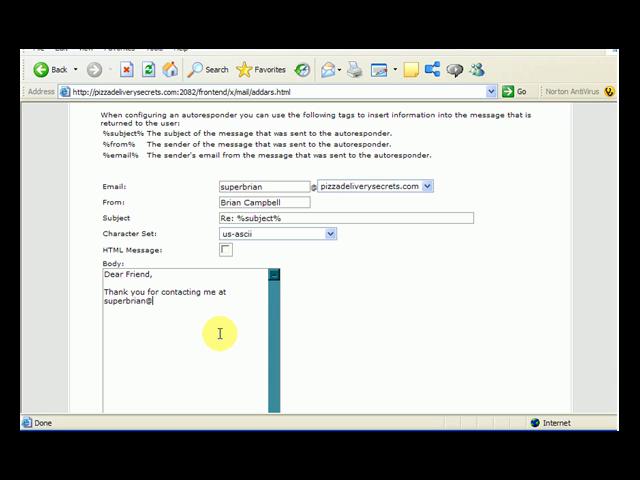
type("pizzadelivery")
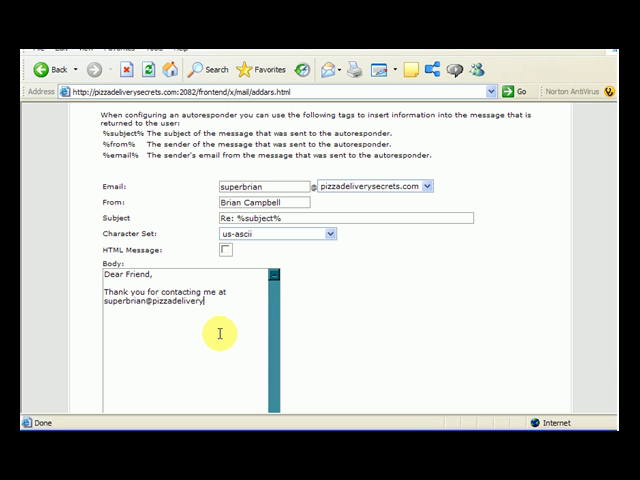
type("secrets.co")
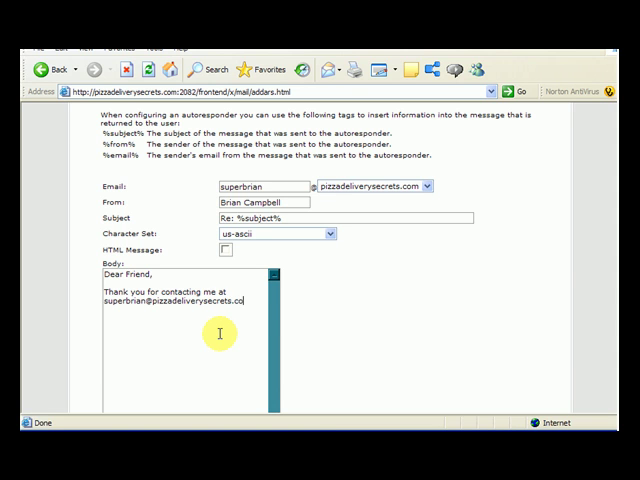
type("m.")
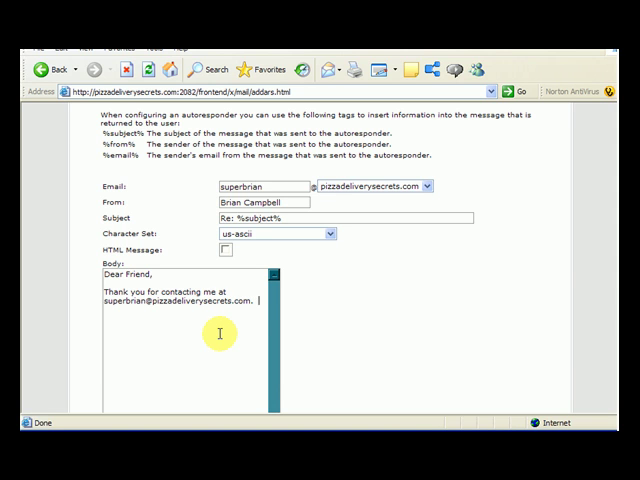
Step: Add the away-on-vacation notice pointing the reader to pizzadeliverysecrets.com for contact
type("I'm sorry")
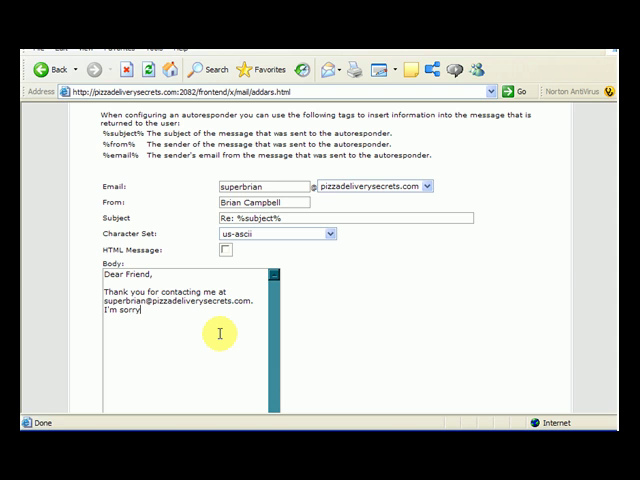
type("but I")
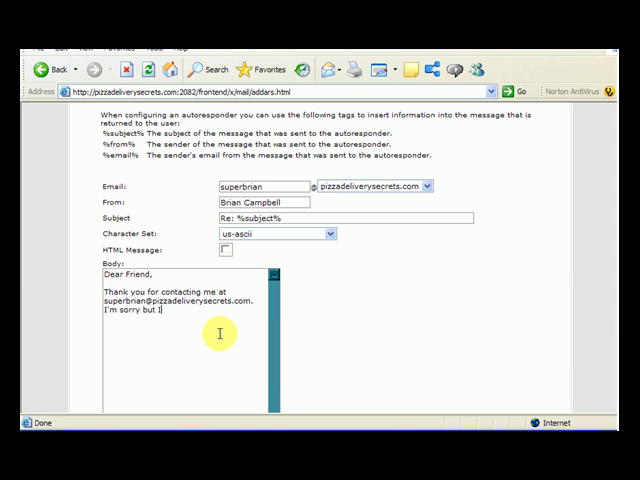
type("am away on vacation")
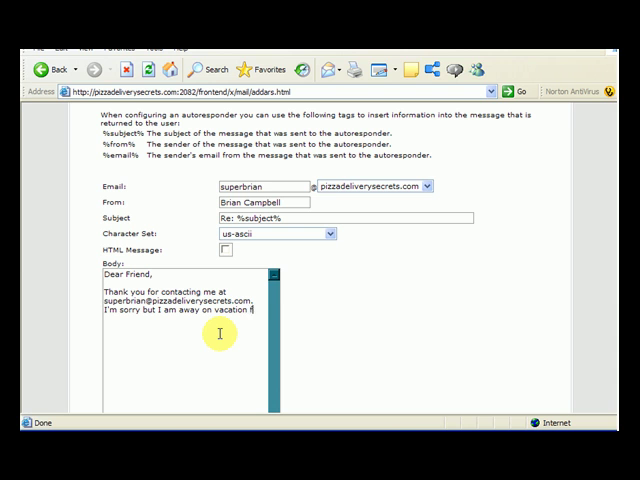
type("for the next 2 years.  Please contac")
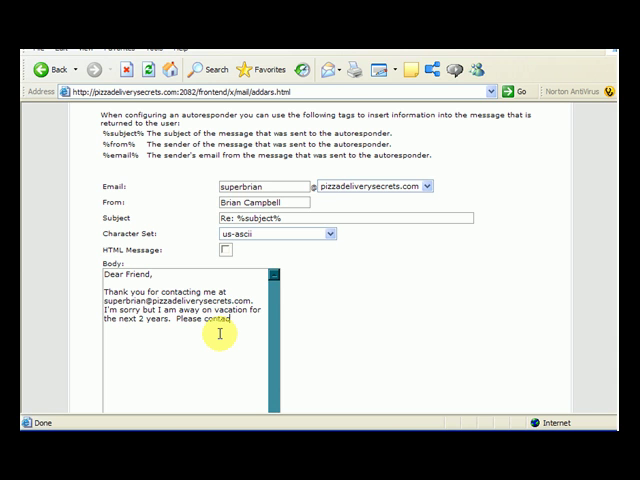
type("me at pizzadeliver")
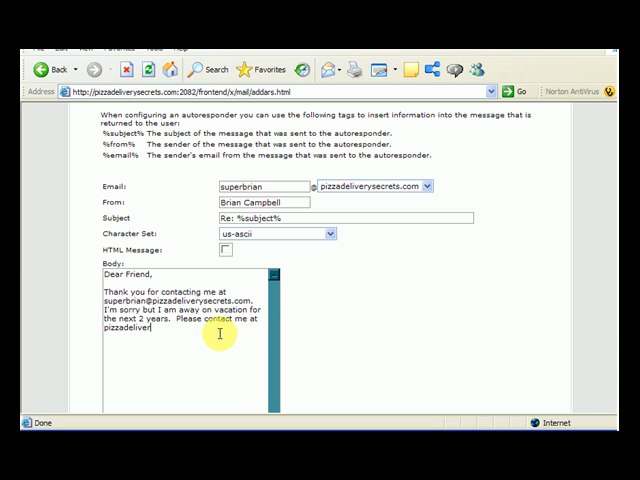
type("ysecre")
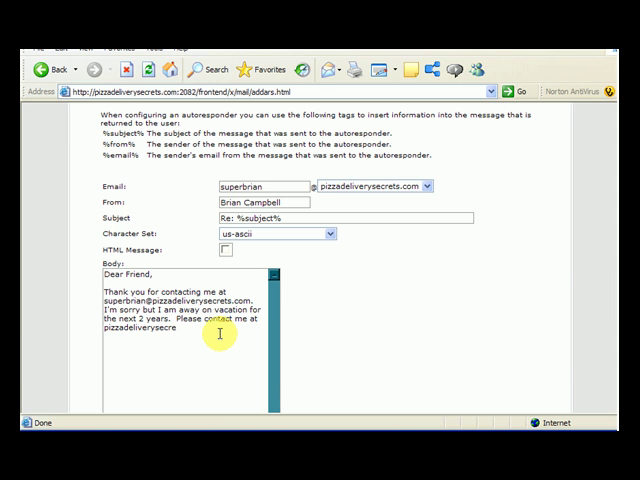
type("ts.com.")
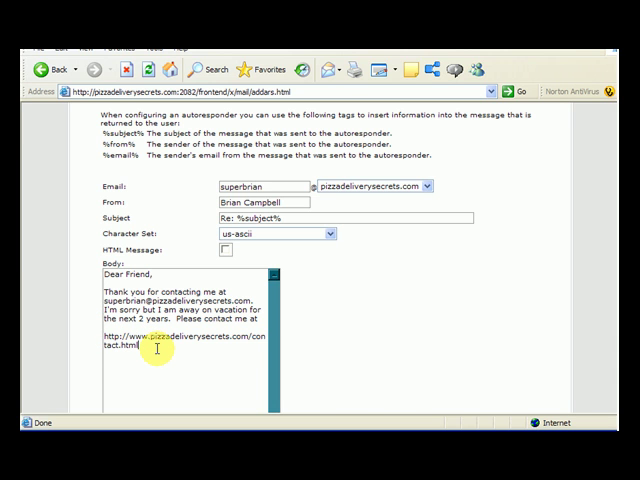
Step: Sign off the body with 'Thank You,' and the name Brian Campbell
type("Thank You,")
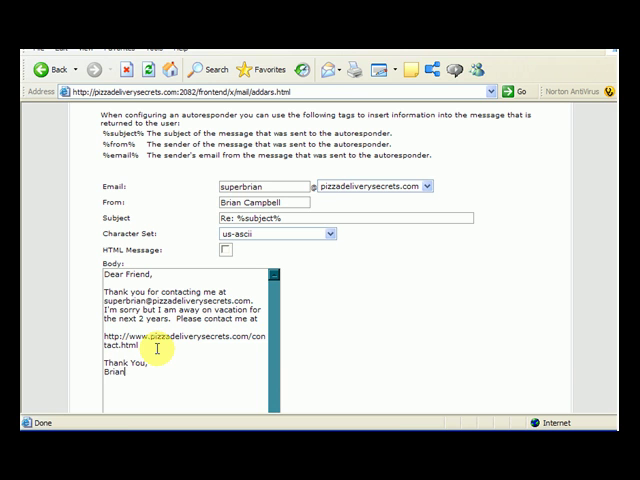
type("Campbell")
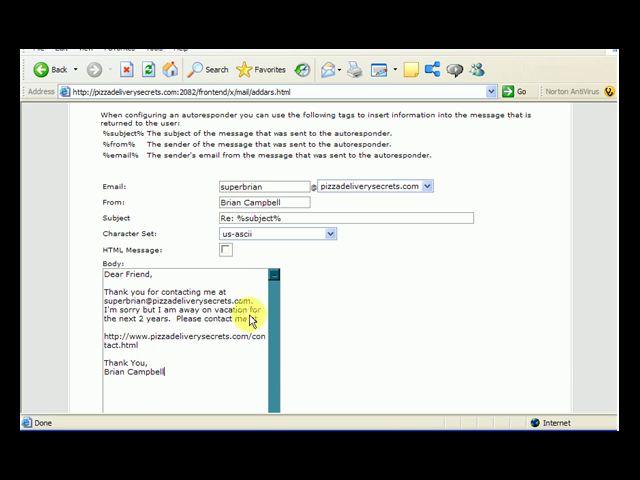
scroll("down", 3)
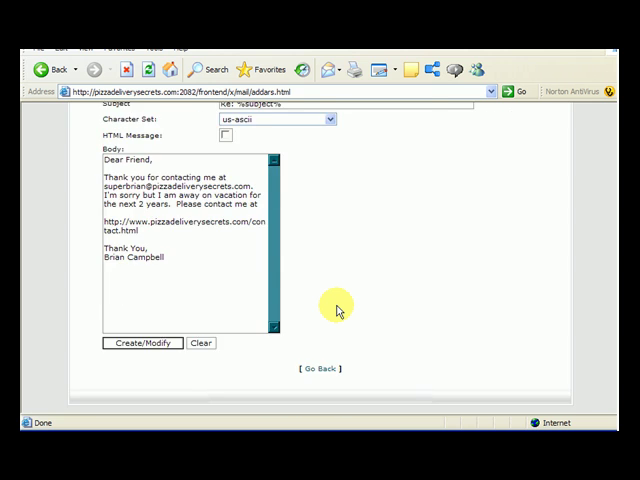
scroll("up", 3)
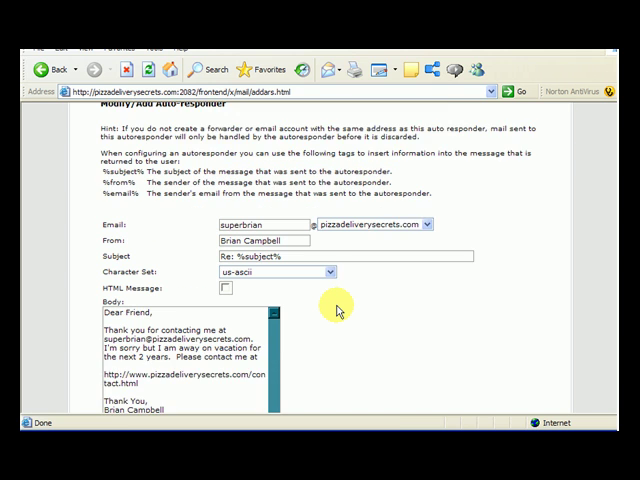
scroll("down", 3)
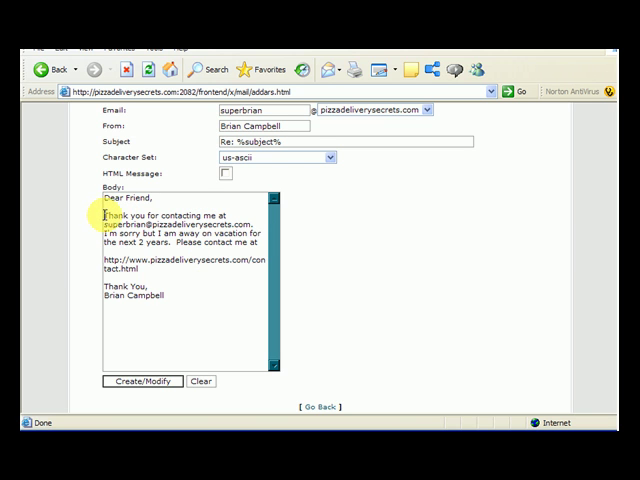
mouse_move(372, 302)
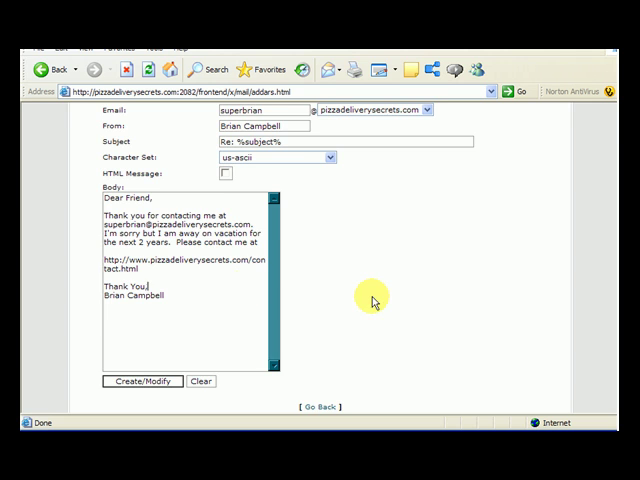
scroll("up", 3)
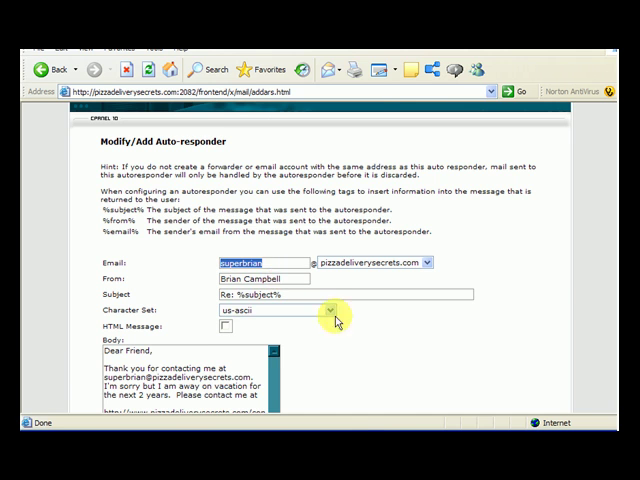
scroll("down", 3)
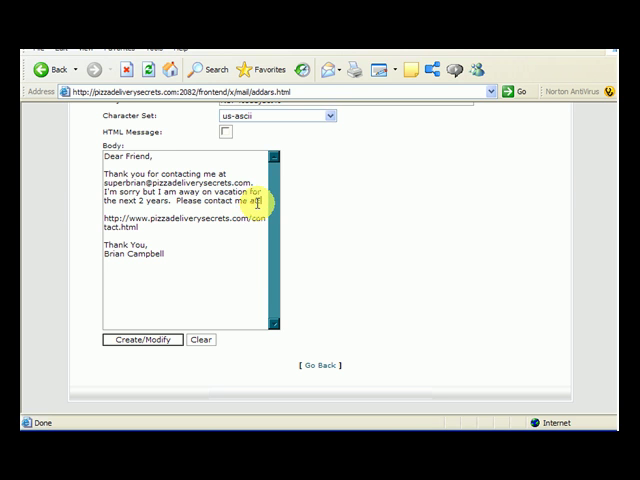
mouse_move(144, 296)
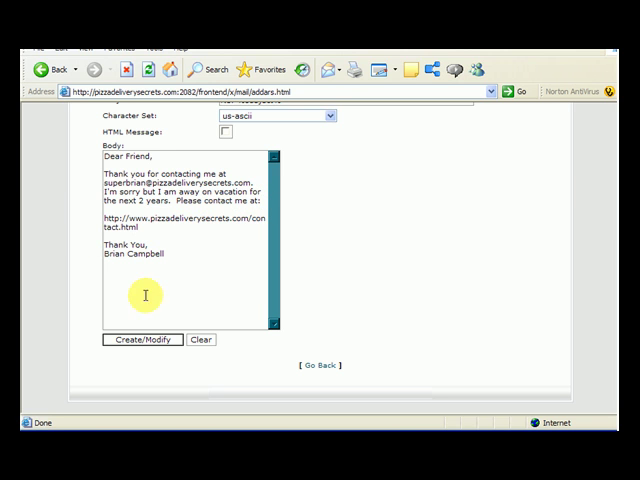
mouse_move(168, 144)
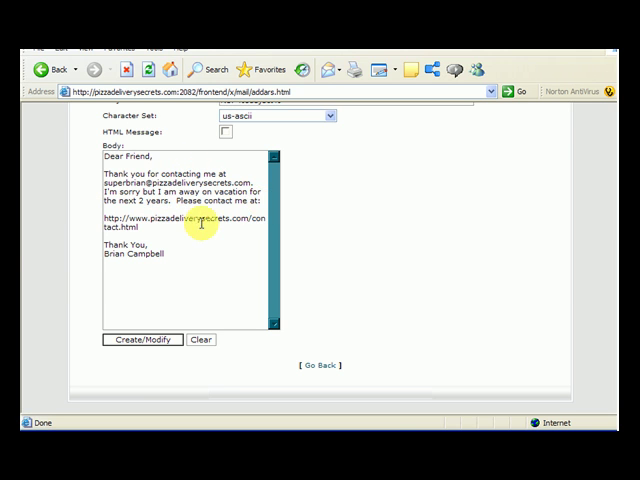
scroll("up", 3)
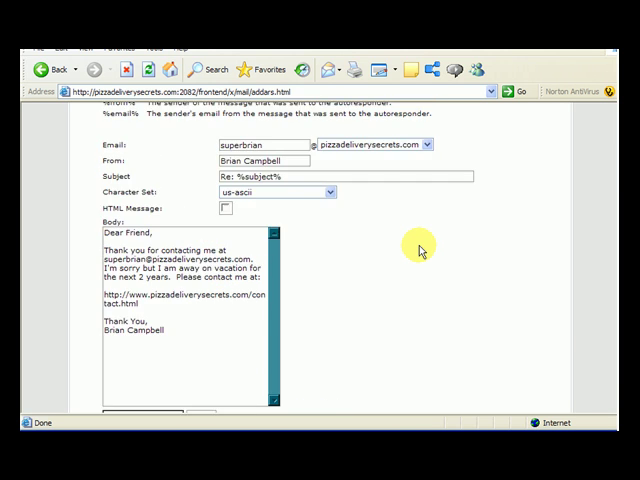
scroll("down", 3)
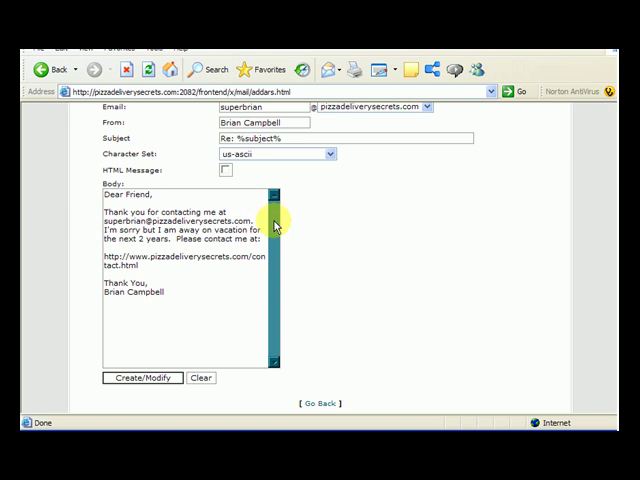
scroll("up", 3)
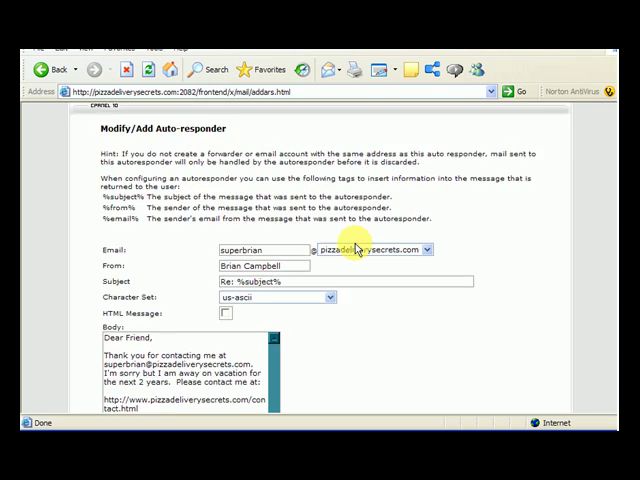
scroll("down", 3)
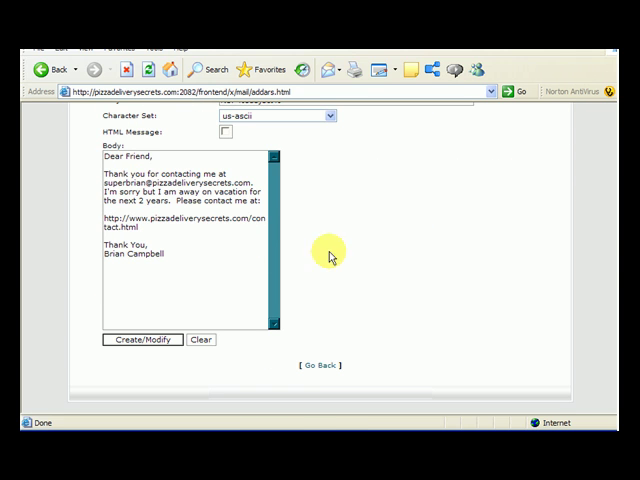
left_click(142, 340)
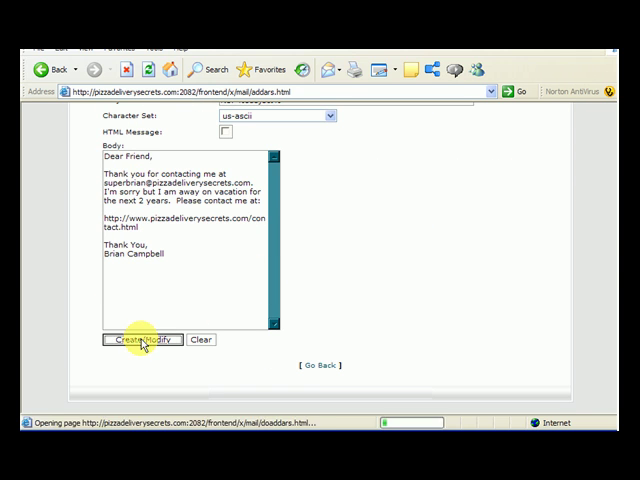
Step: Create the superbrian auto-responder and return to Auto-responder Maintenance listing it
left_click(144, 340)
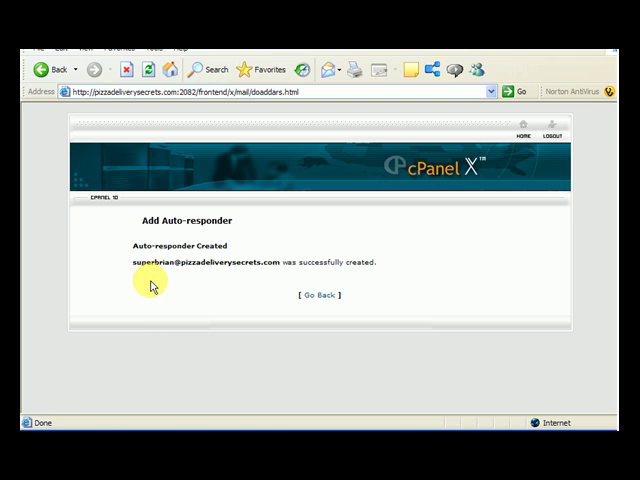
mouse_move(296, 296)
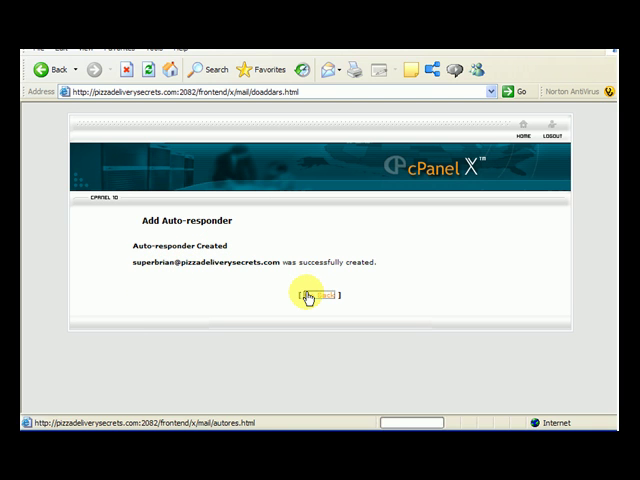
left_click(312, 296)
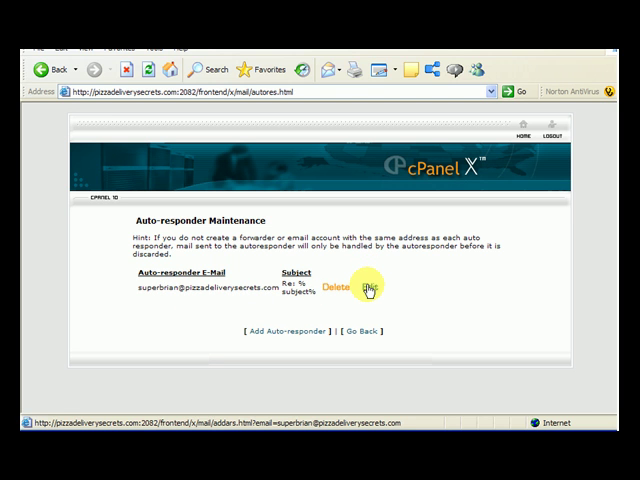
left_click(368, 288)
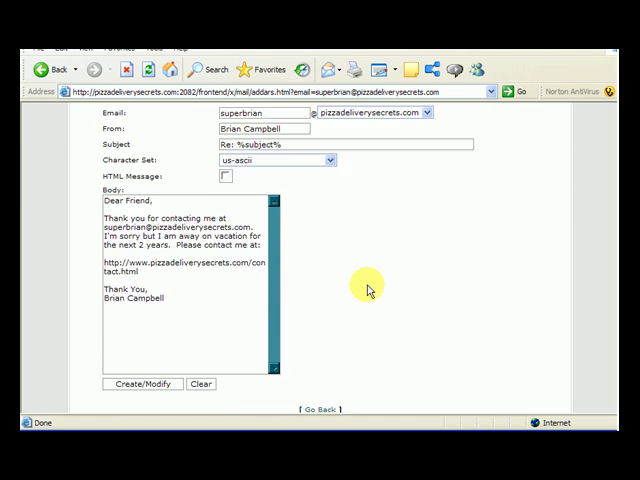
scroll("up", 3)
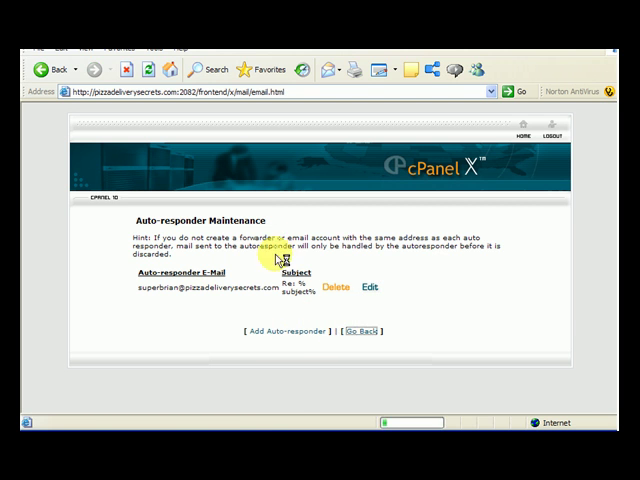
left_click(352, 332)
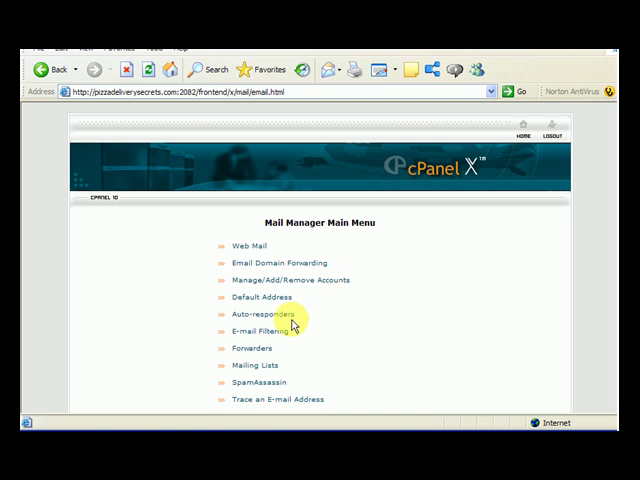
left_click(256, 316)
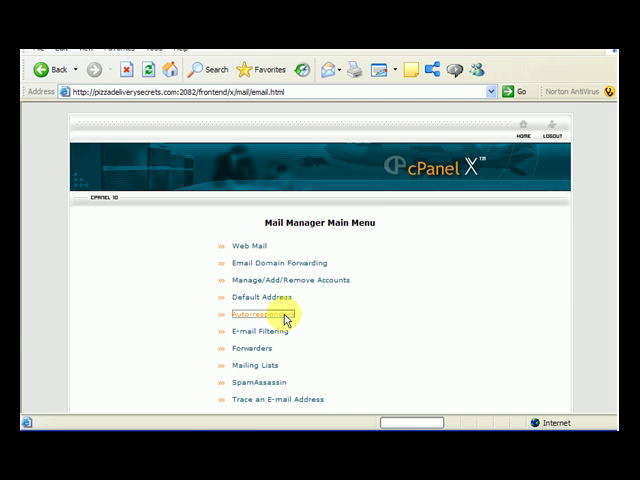
left_click(258, 316)
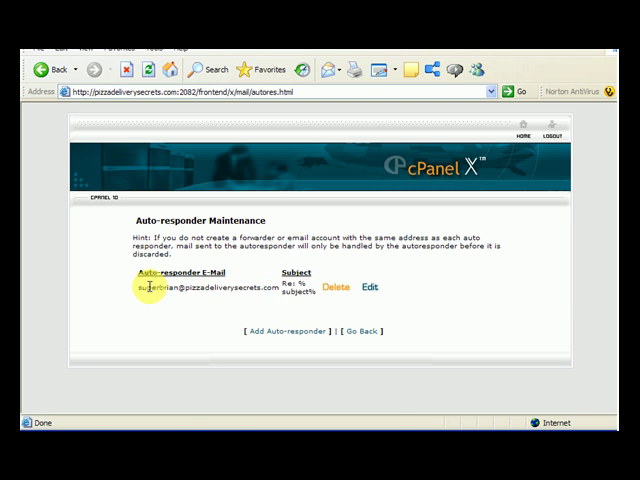